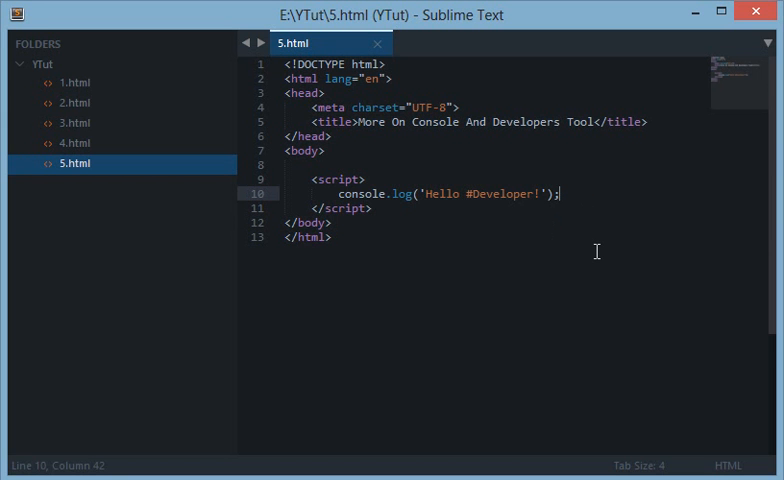
- Load 5.html in Chrome so the Hello #Developer! script runs with DevTools showing
key(Enter)
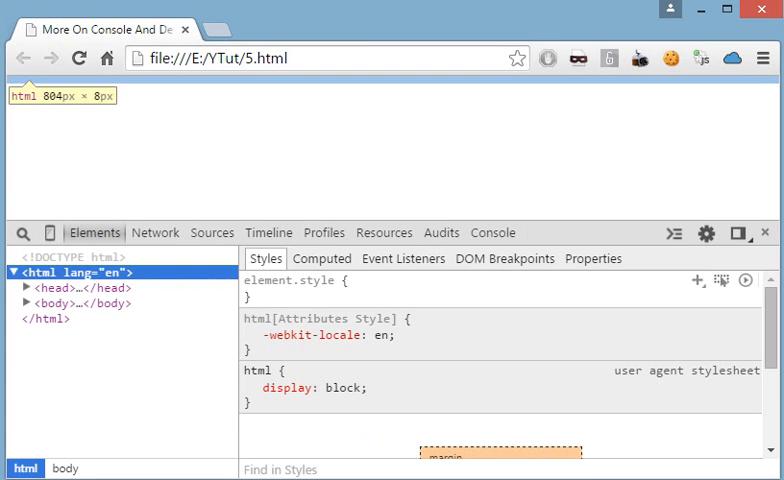
- Show the Console output Hello #Developer! and place Sublime Text beside Chrome
click(492, 232)
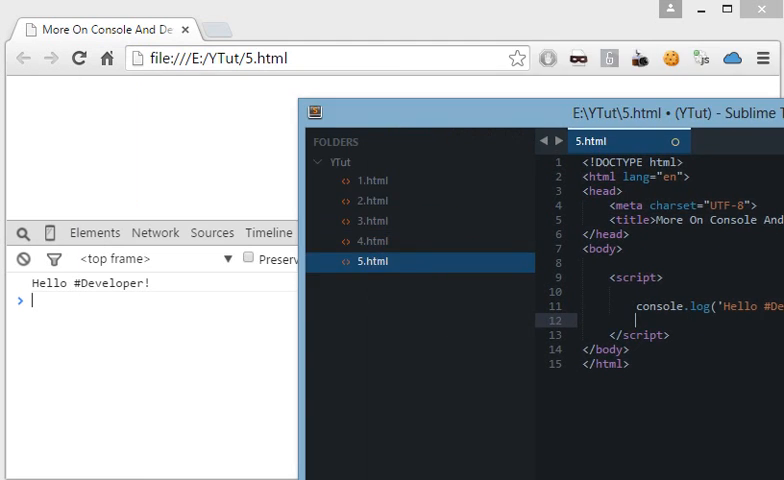
click(470, 18)
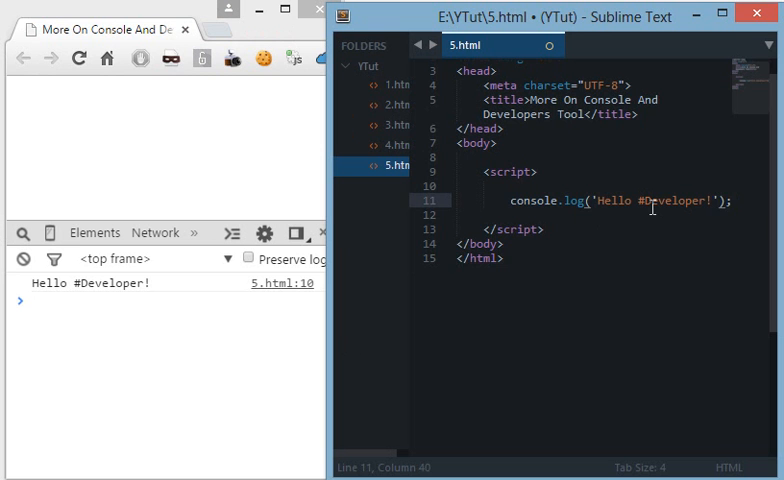
- Add console.error('Unidentified variable x'); below the log line in the script
text(console.error)
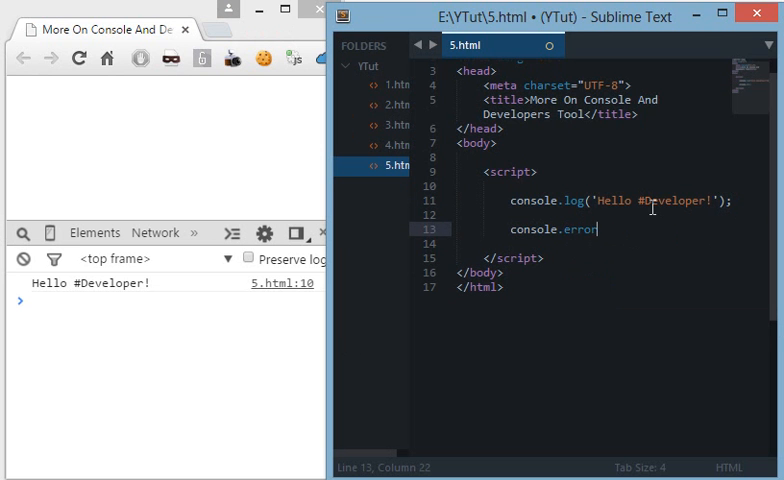
text((''))
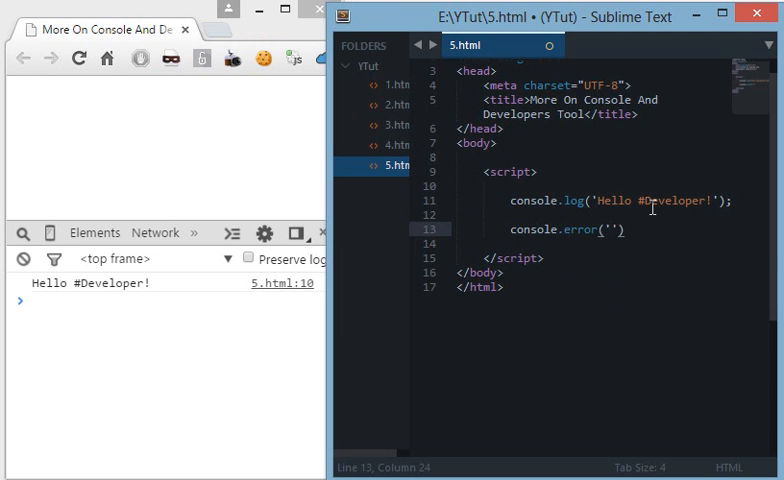
text(Uni)
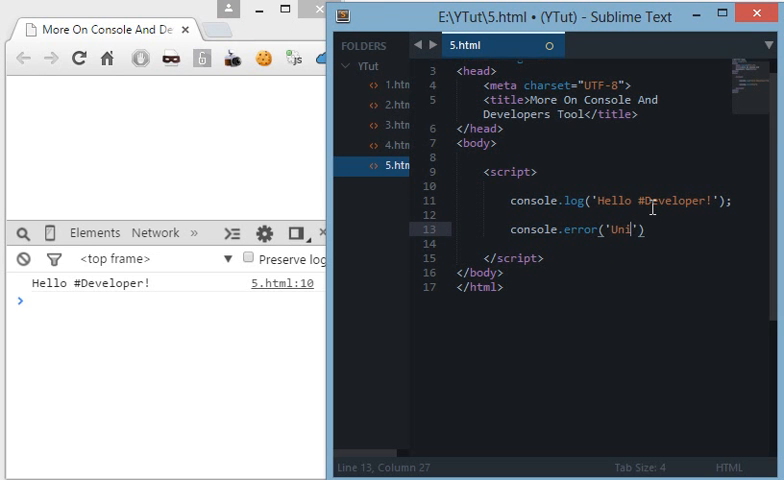
text(dentified)
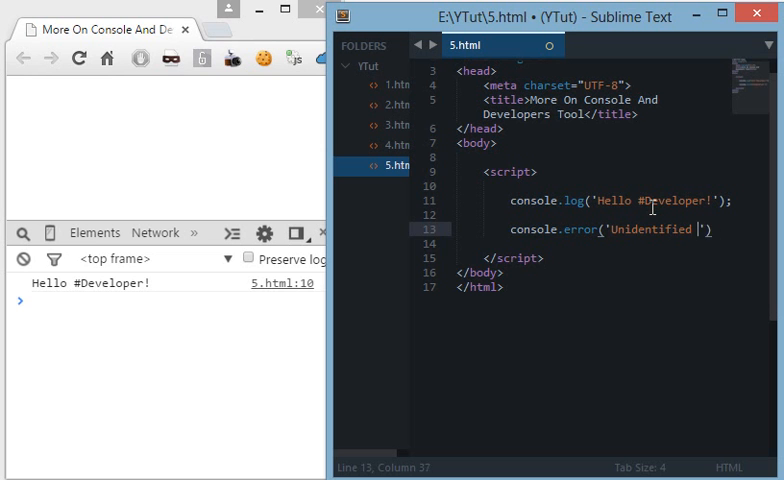
text(variable)
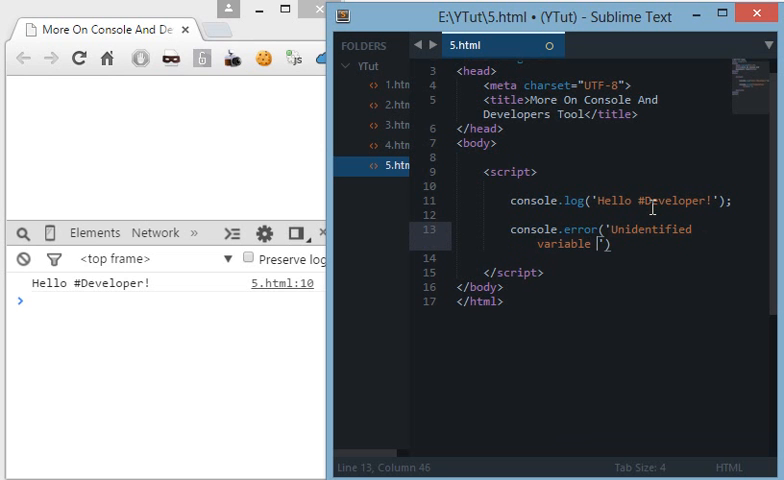
text(x)
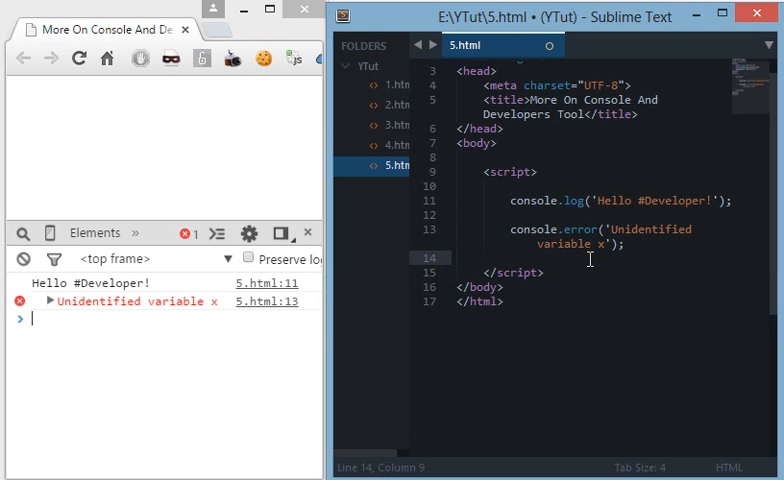
- Add an empty console.dir() call, then view the Elements tree with <head> expanded
text(console.dr)
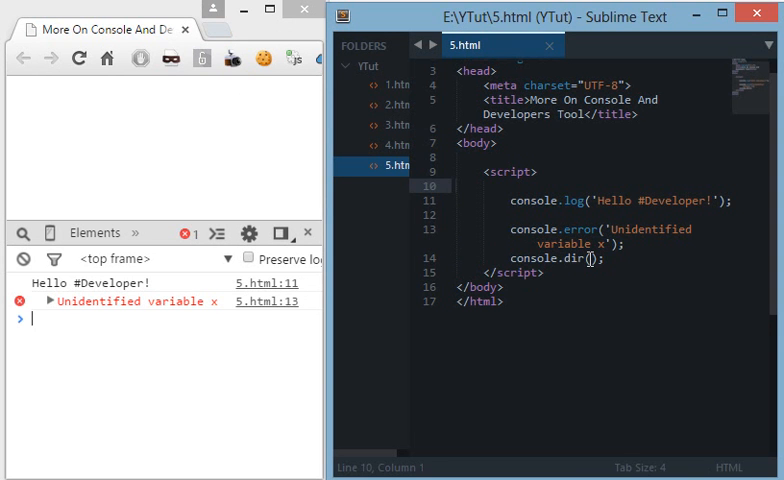
key(enter)
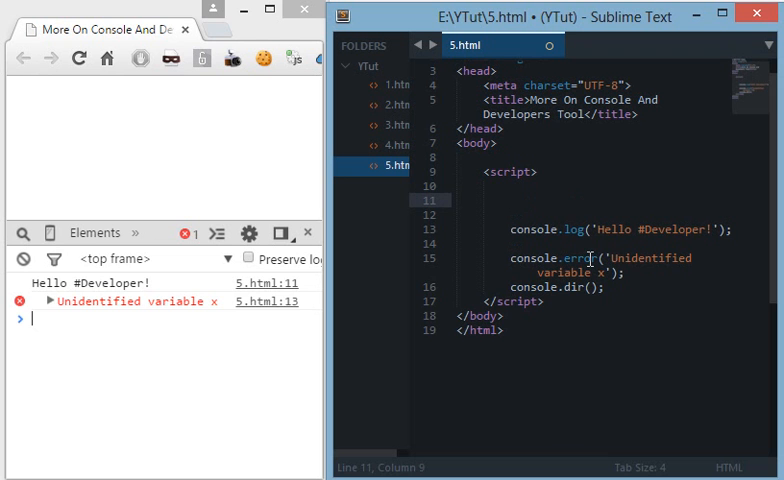
click(92, 232)
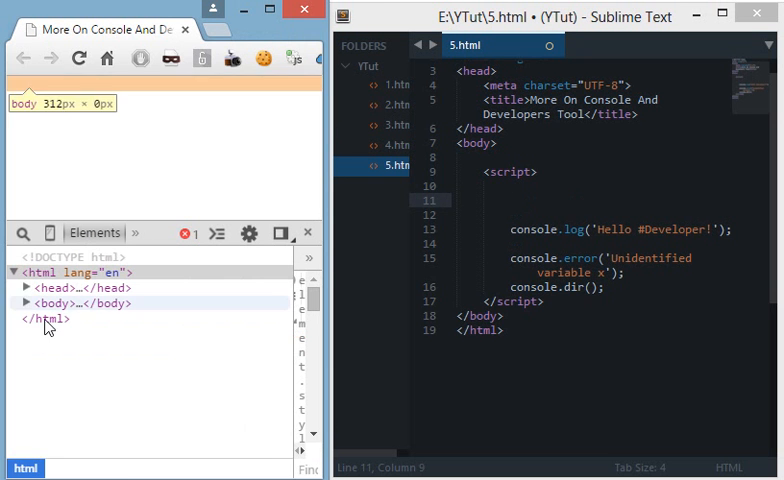
click(28, 288)
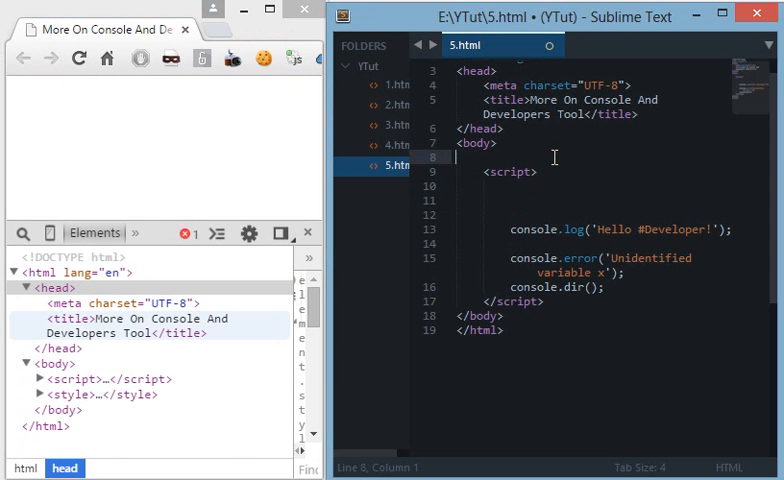
- Add <div>aaa</div> and <div>vvv</div> to the page body
text(<div>)
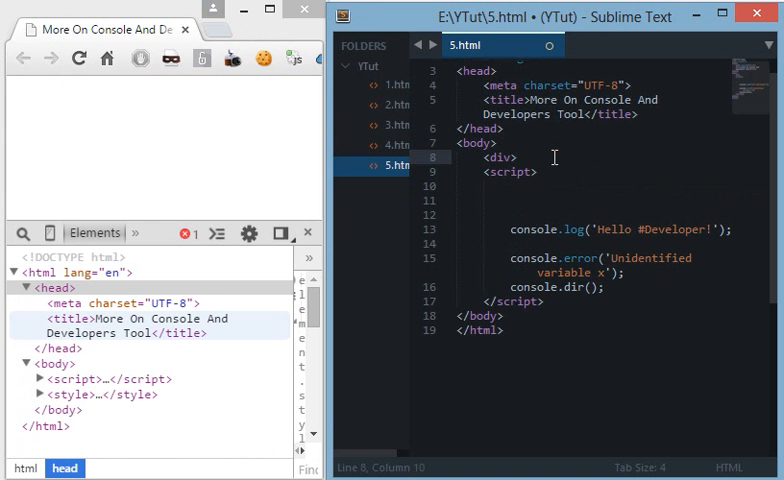
text(aaa</div>)
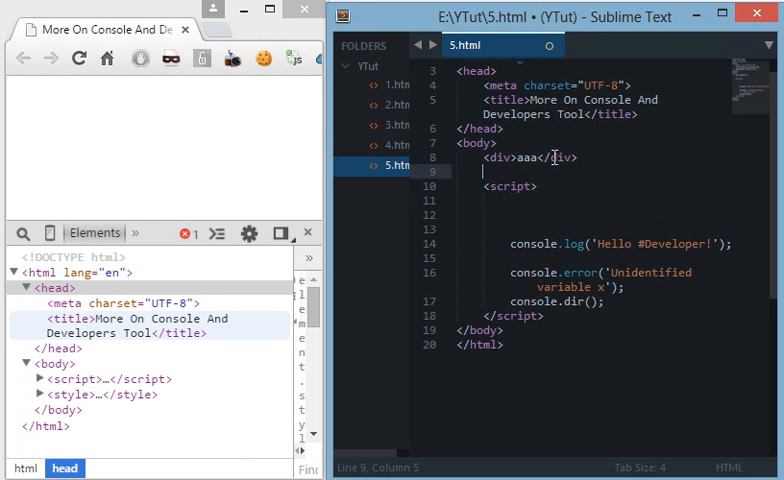
text(<div>vvv</div>)
click(612, 214)
text(var)
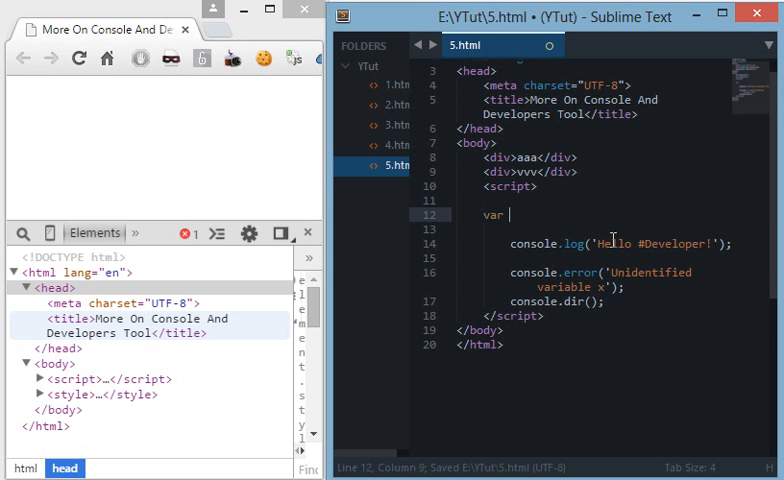
- Declare var div = document.getElementsByTagName('div') in the script and save 5.html
text(div = docu)
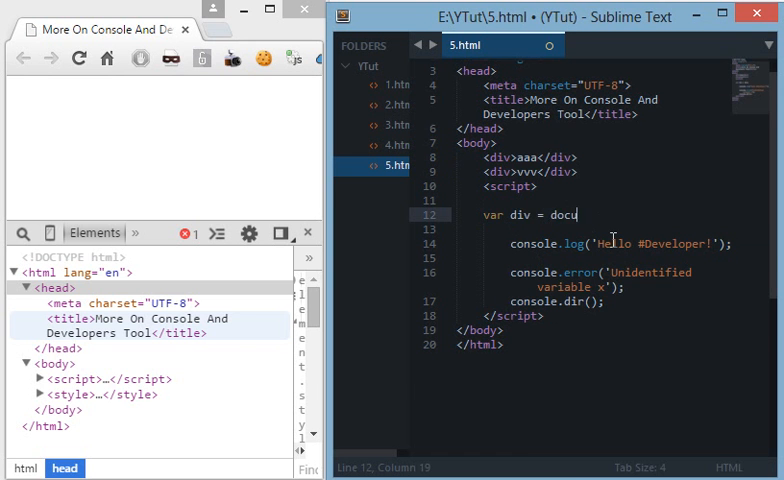
text(ment.)
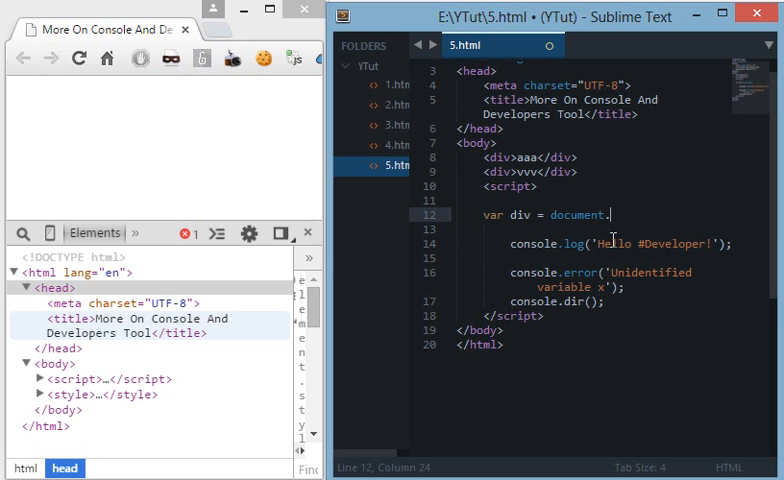
text(getElementsBy)
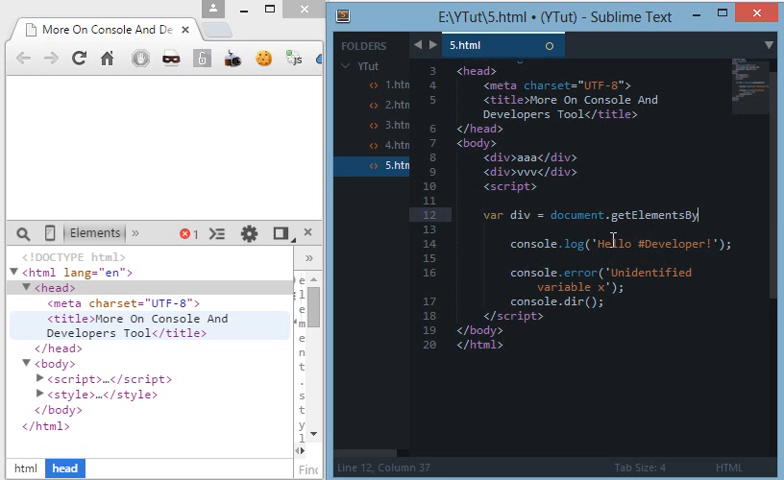
text(TagName())
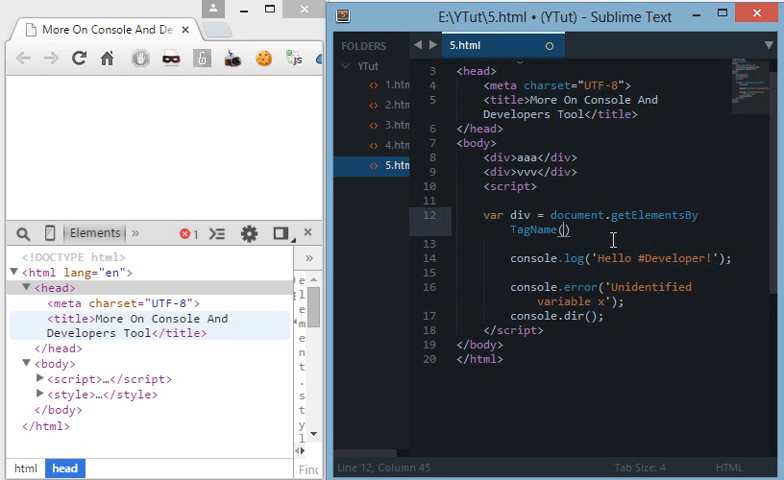
text('div)
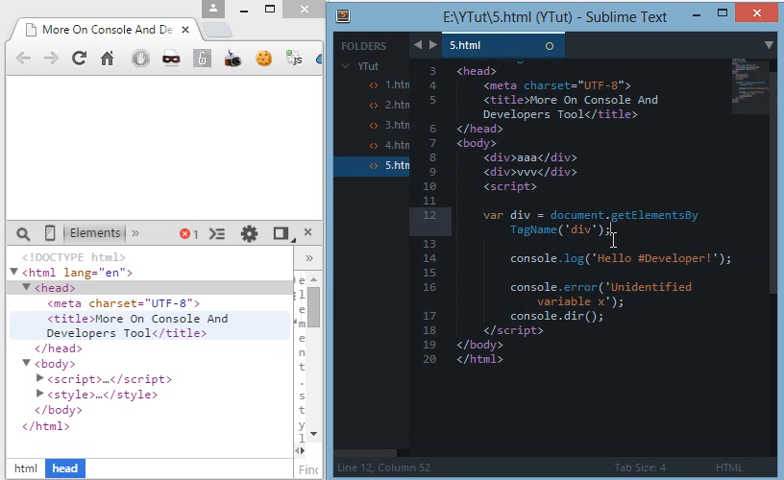
key(ctrl+s)
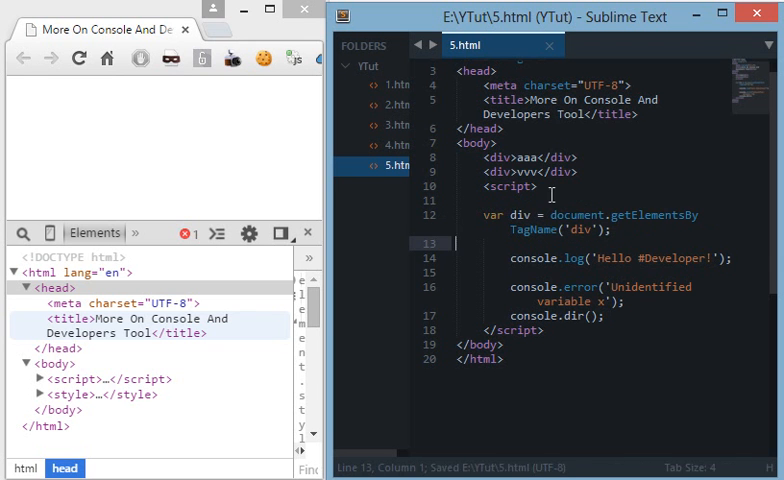
drag(470, 156, 576, 172)
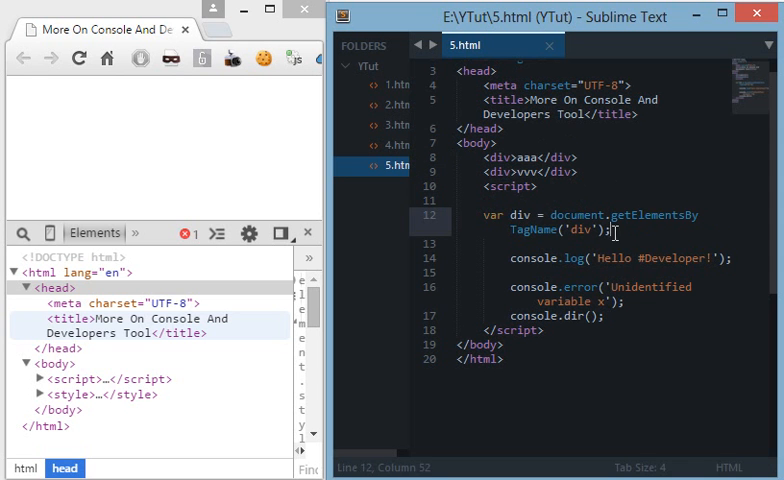
click(544, 214)
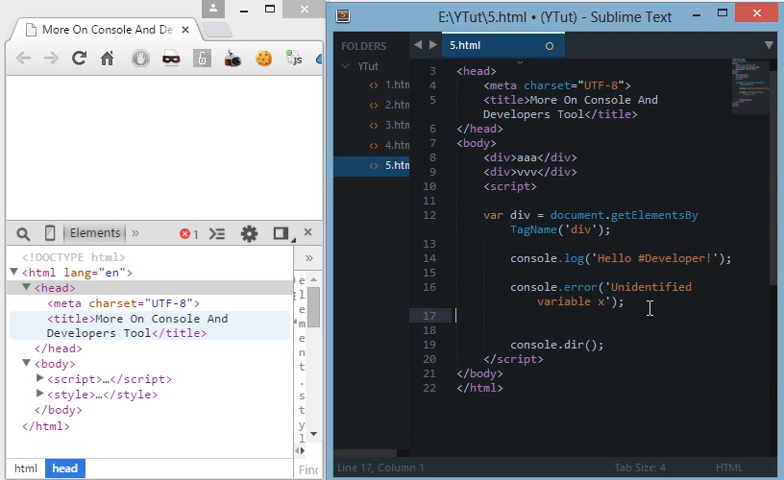
- Start a console.log(div) line in the script
text(console.log(div);)
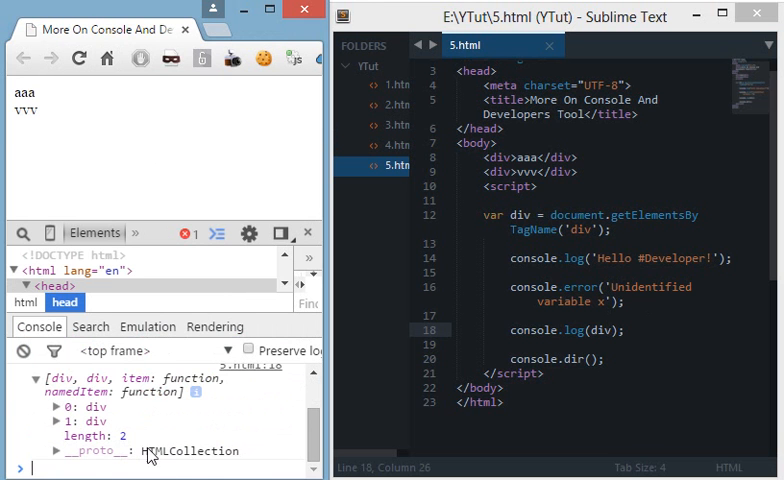
mouse_move(62, 432)
text(div)
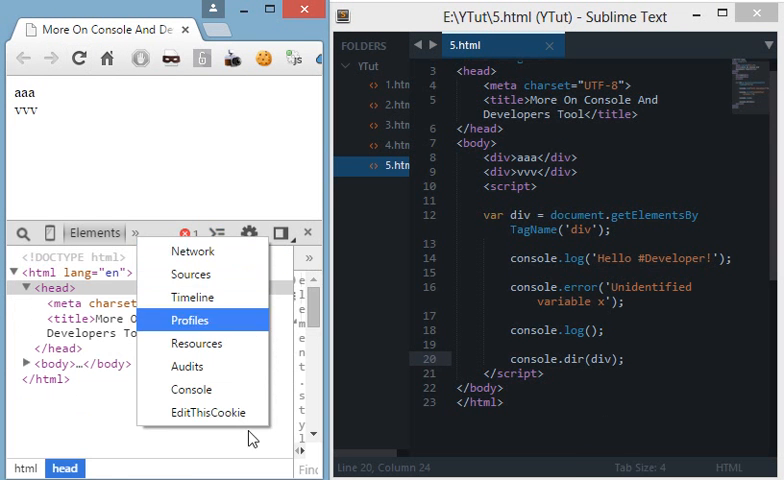
- Expand the logged HTMLCollection and scroll through the first div's properties in the console
click(192, 388)
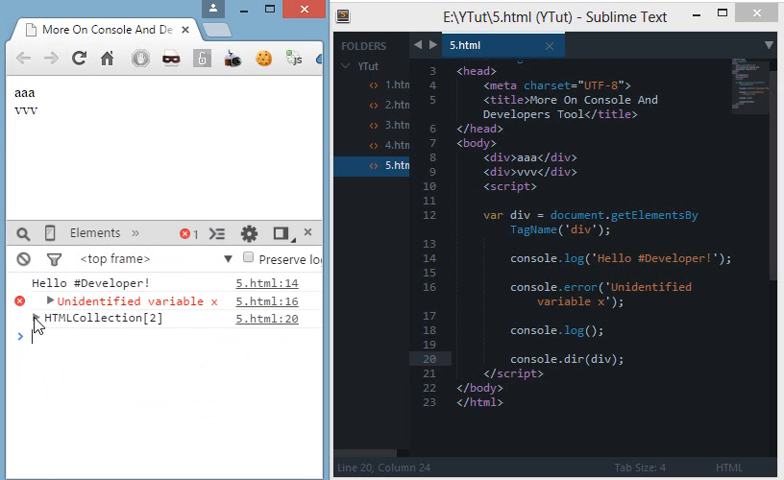
click(22, 318)
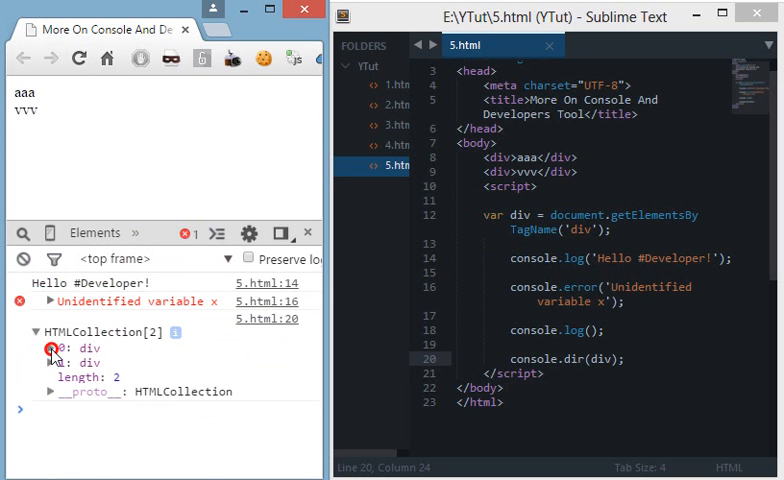
click(48, 348)
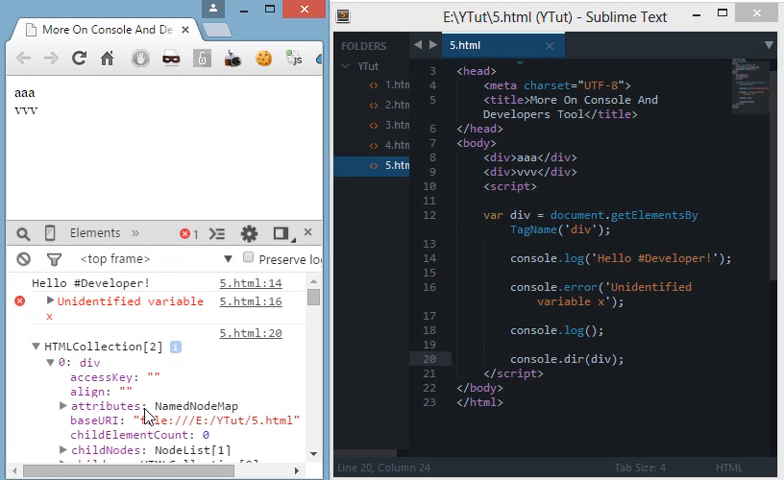
scroll(down, 3)
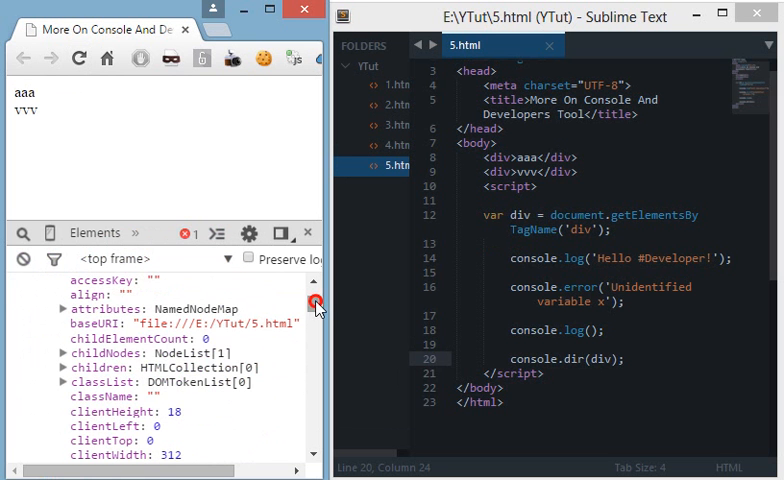
scroll(down, 3)
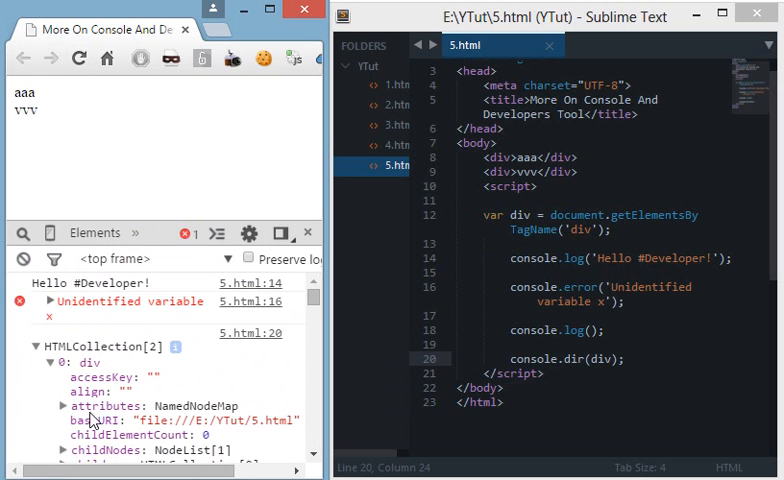
scroll(down, 3)
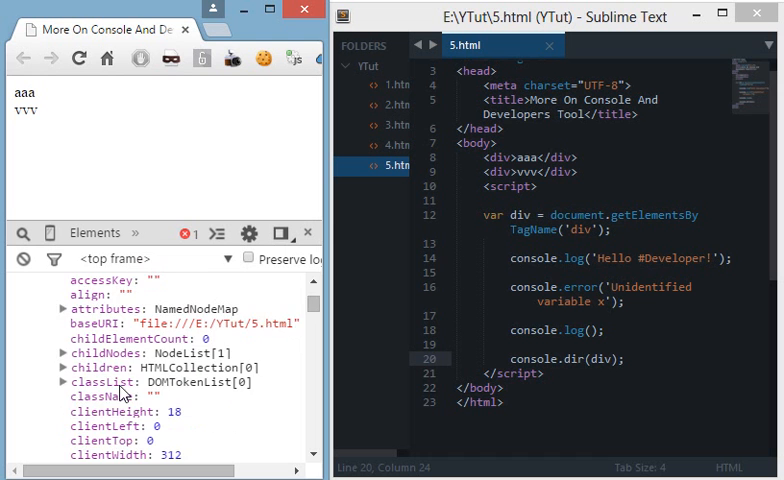
scroll(down, 3)
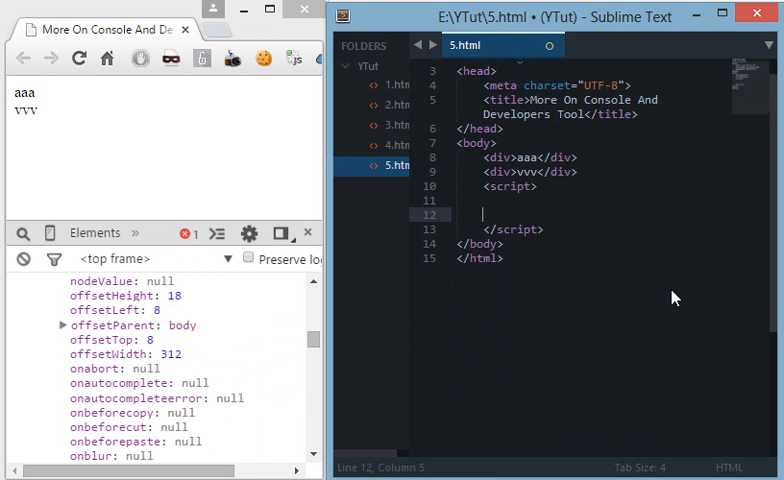
- Save, then add var a = 10 + 12; inside the script
key(ctrl+s)
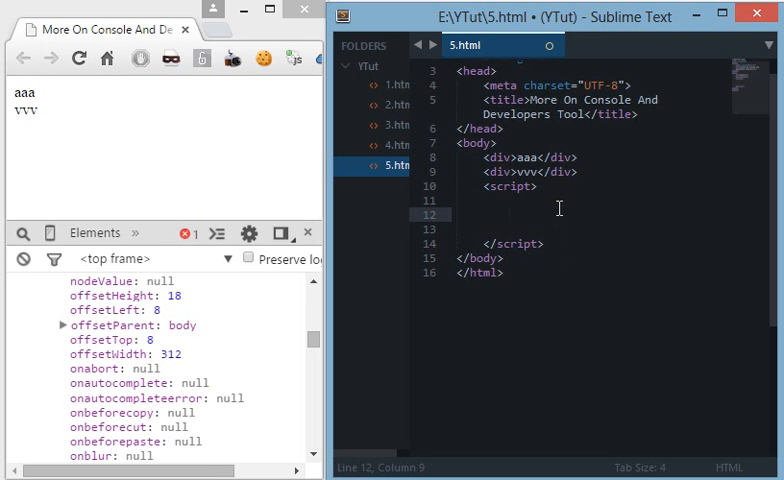
key(enter)
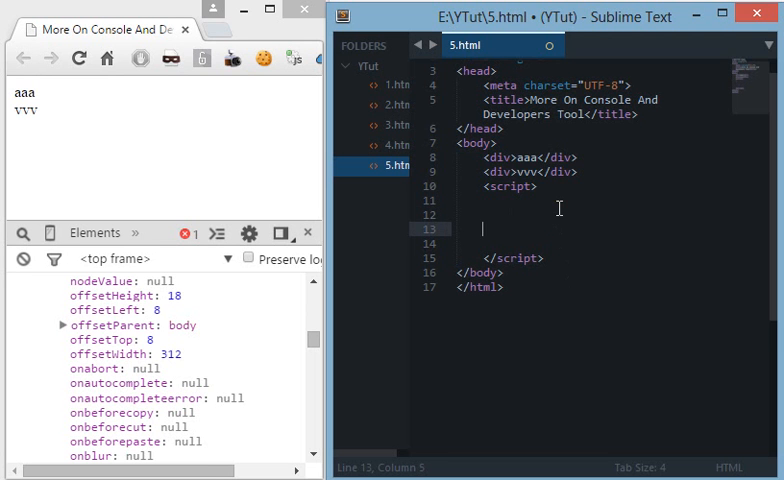
text(var a = 10 + 12)
text(console.log(a)
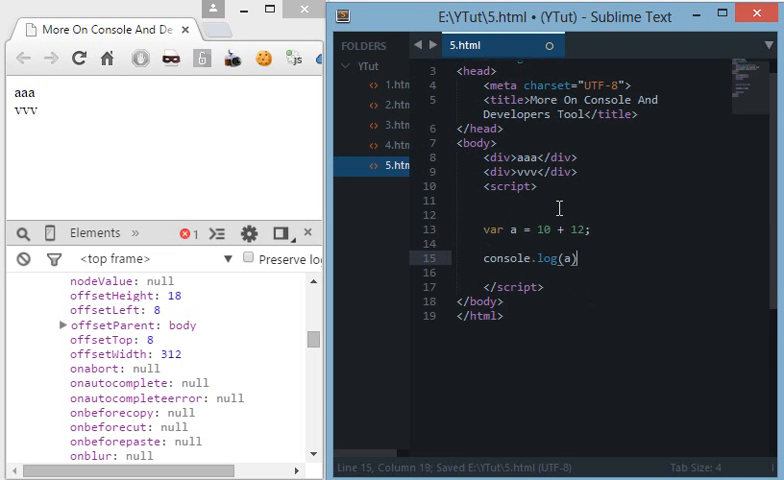
text(;)
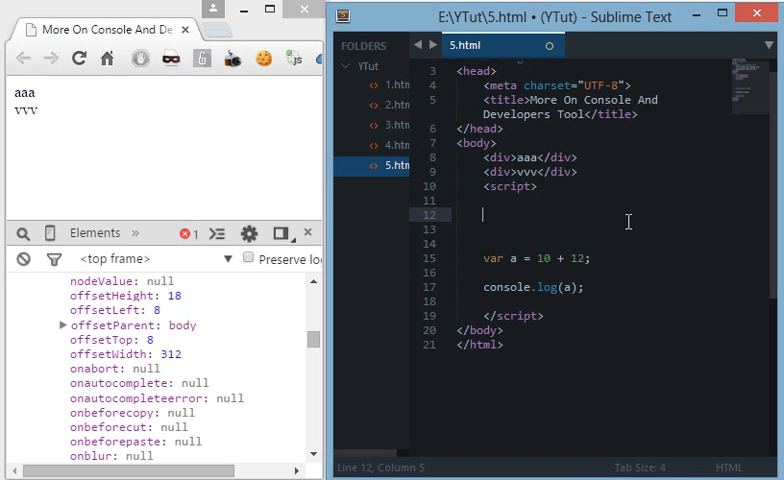
- Wrap the code with console.time('Time Check'), console.log(a) and console.timeEnd('Time Check')
text(console.time(')
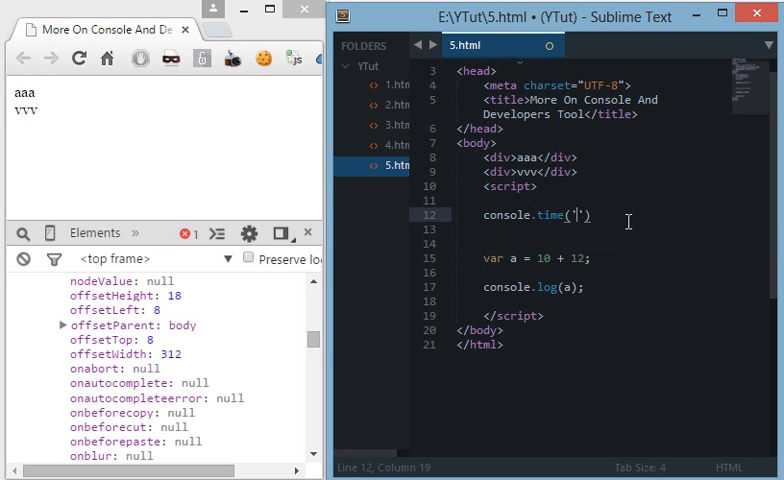
text(T)
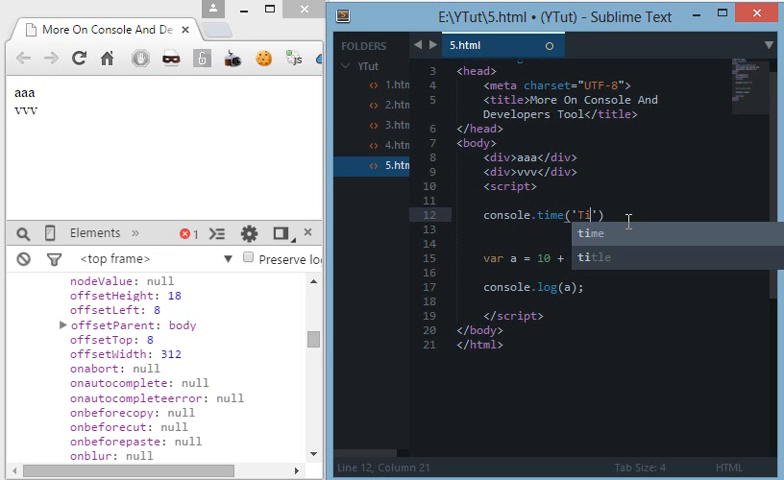
text(ime Check)
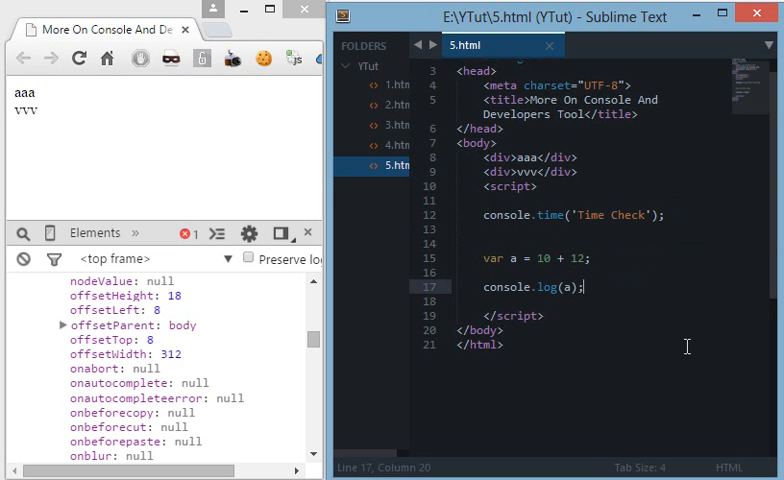
text(console.l)
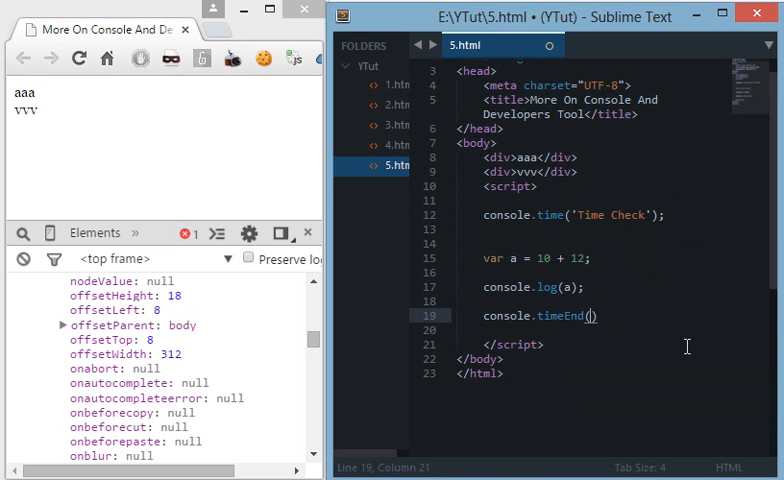
text('Time Check')
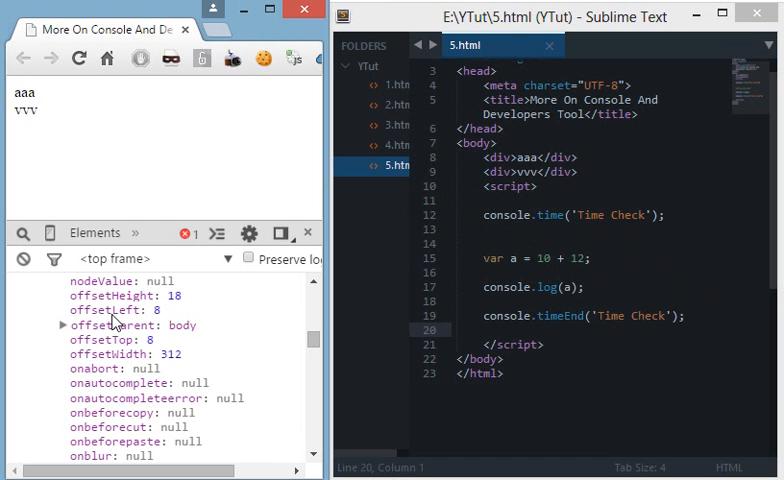
mouse_move(86, 88)
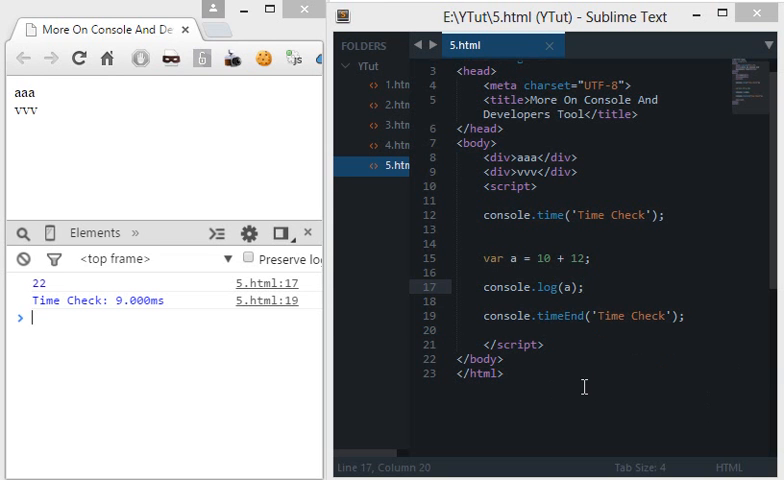
mouse_move(168, 348)
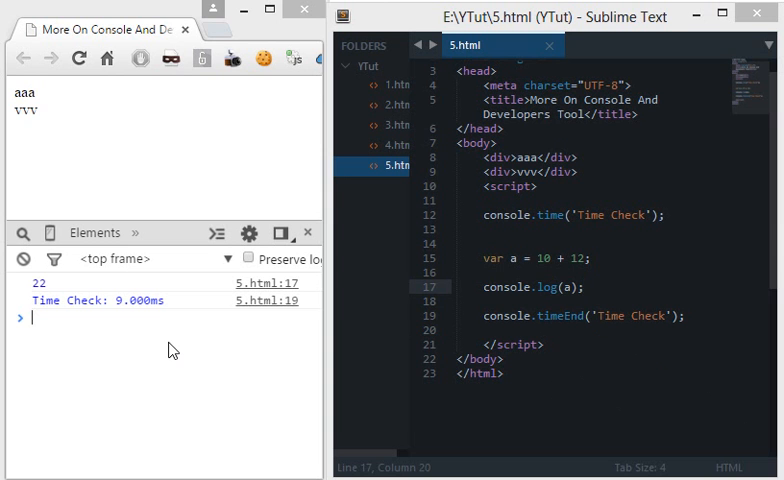
mouse_move(324, 340)
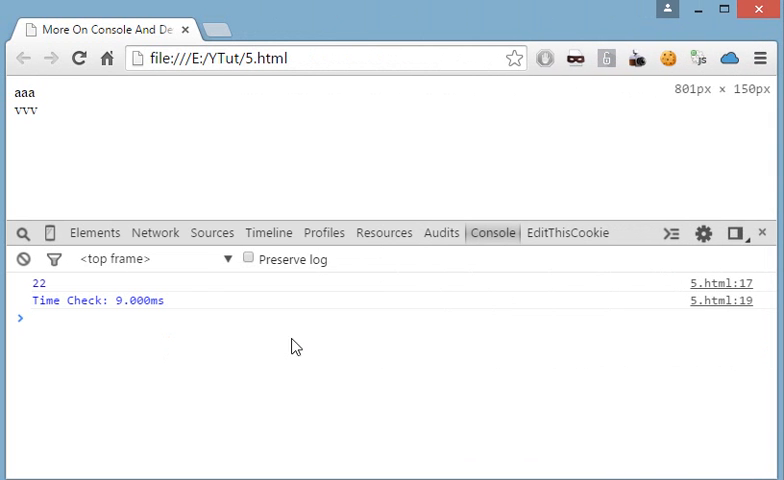
- Run copy('123') in the console and paste the copied 123 into the address bar
text(copy()
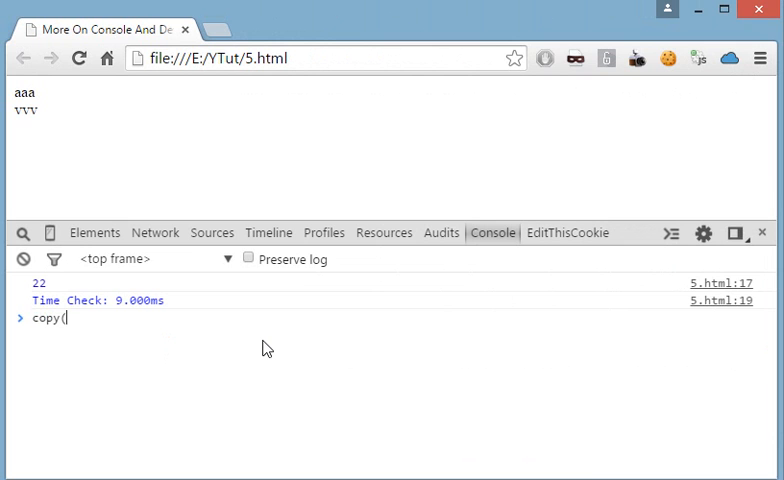
text(')
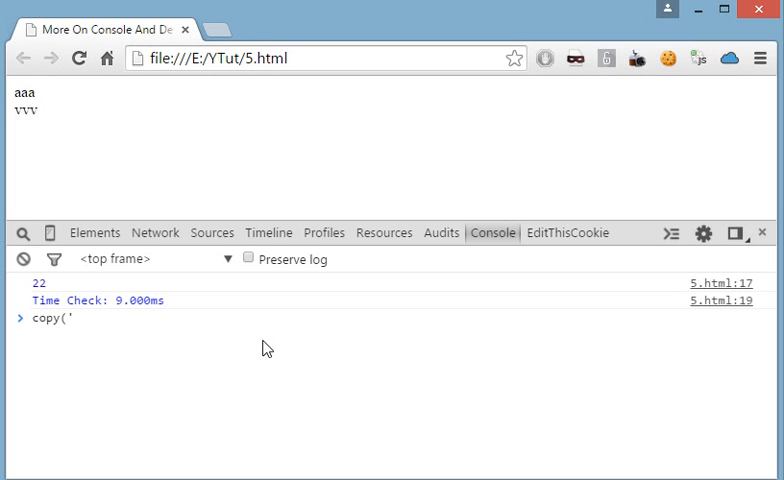
text(123');)
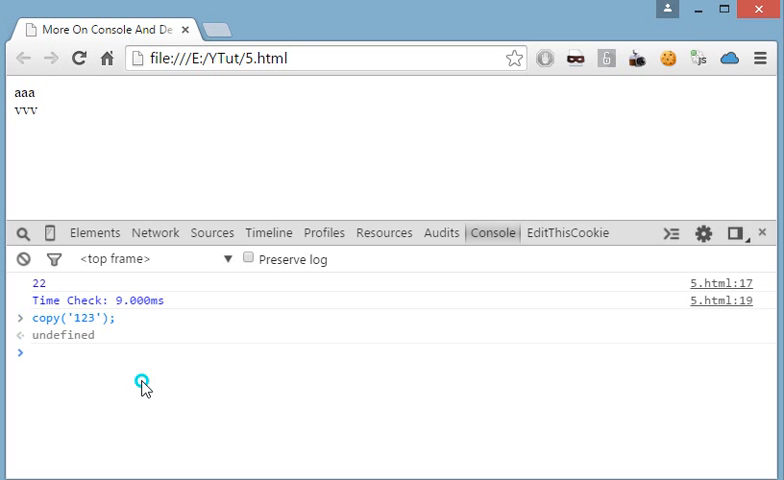
right_click(300, 56)
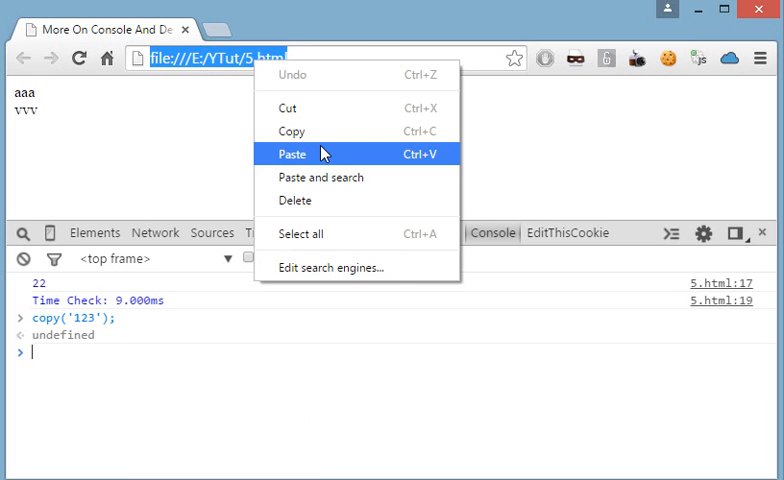
click(292, 154)
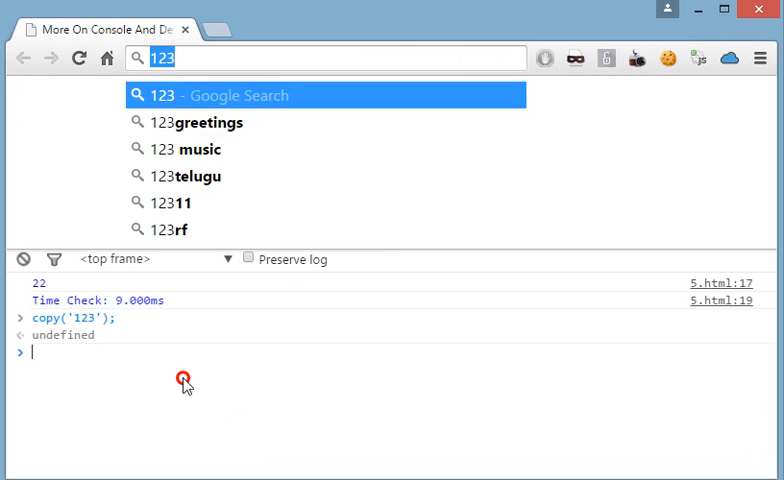
- Run copy('100000000sfdhjskfsdf') in the console
text(copy('1)
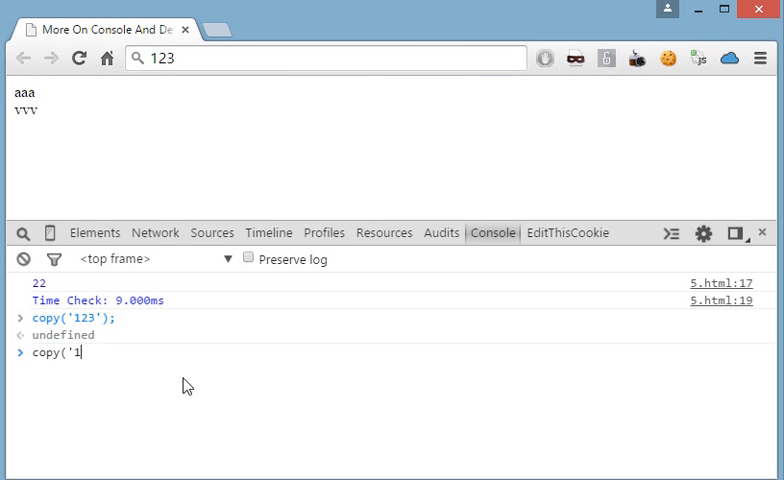
text(00000000sfdhjskfsdf');)
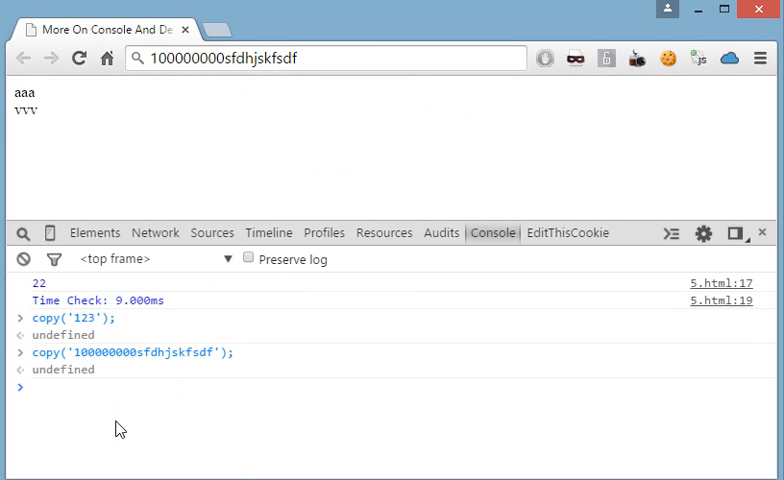
mouse_move(752, 358)
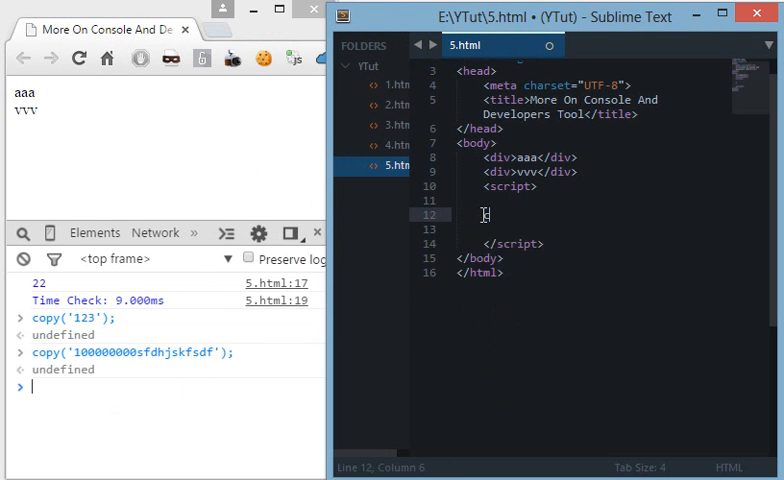
- Add copy('Malicious Code'); to the script and reload the page to see copy is not defined
text(copy(''))
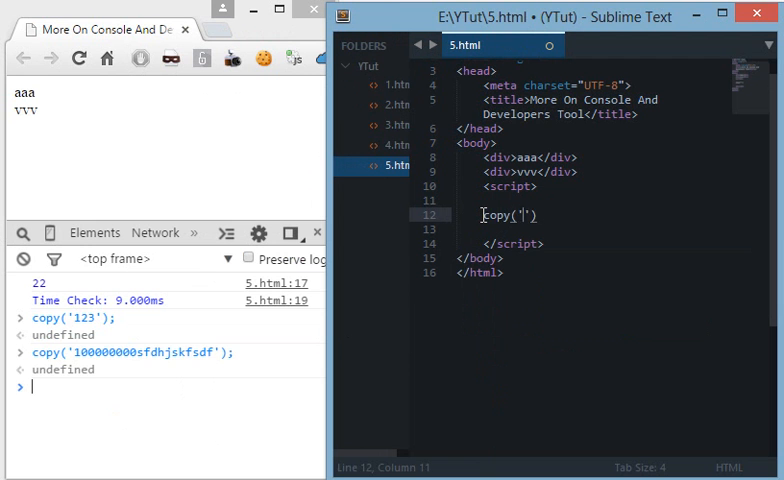
text(Malicious Code)
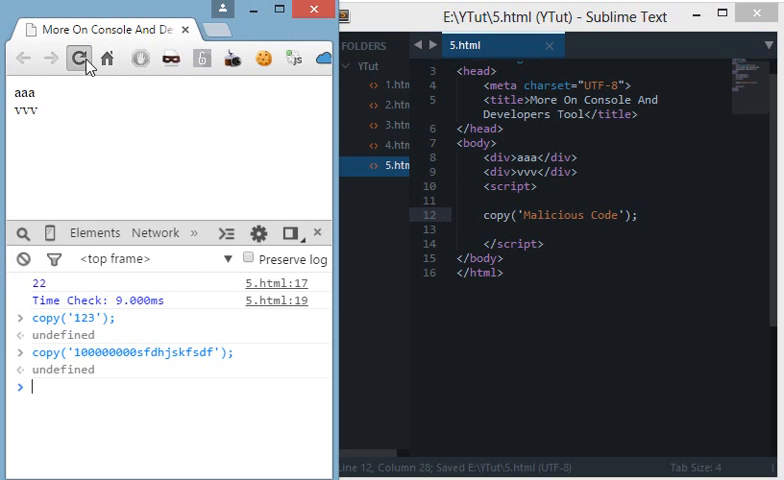
click(80, 58)
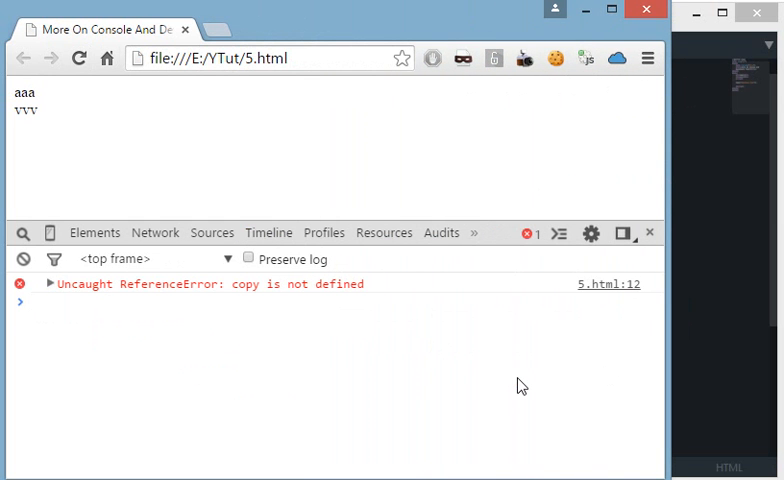
mouse_move(84, 346)
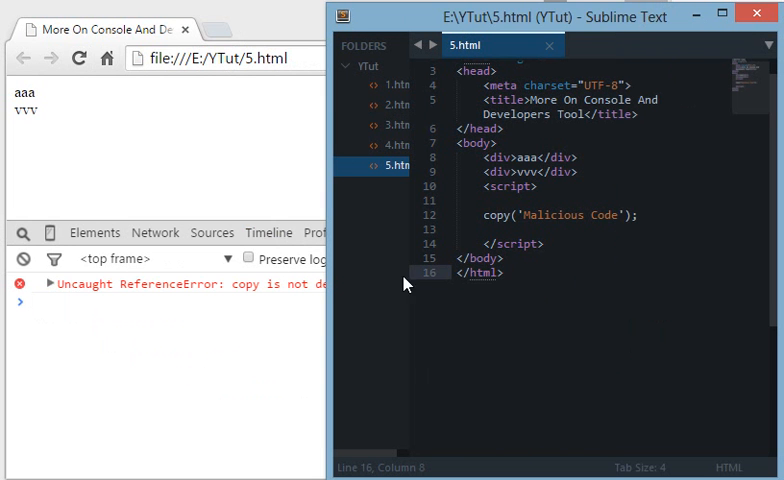
mouse_move(170, 344)
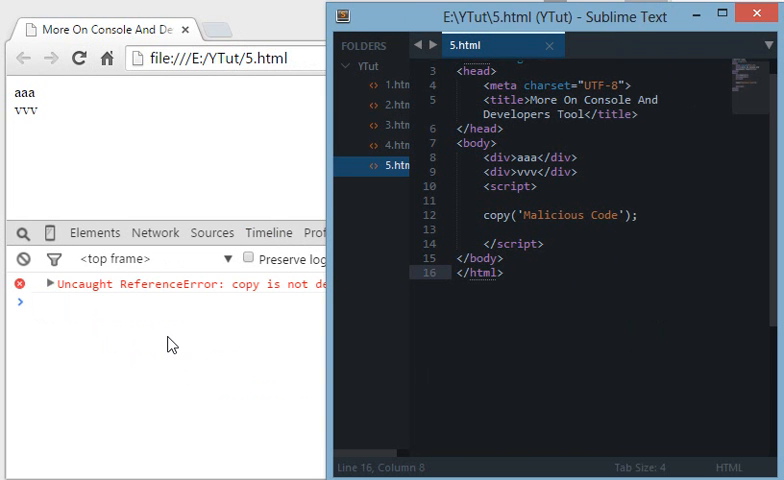